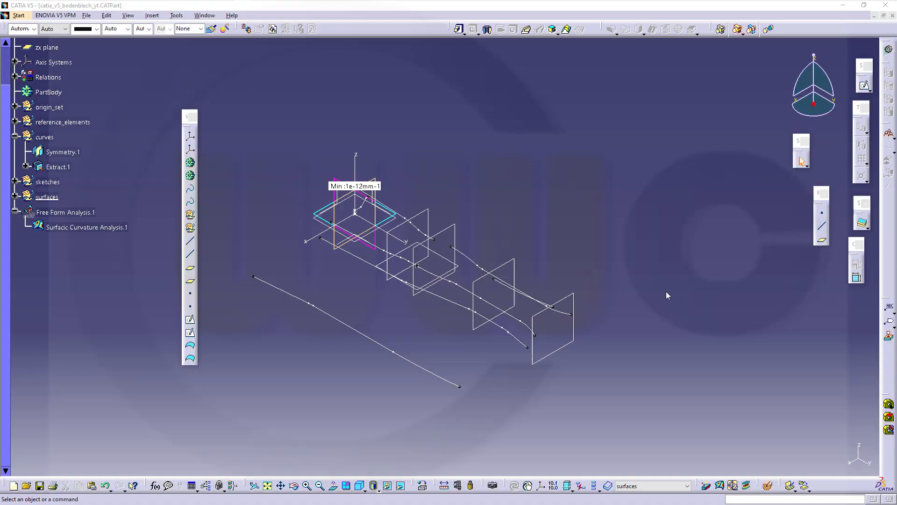
mouse_move(662, 300)
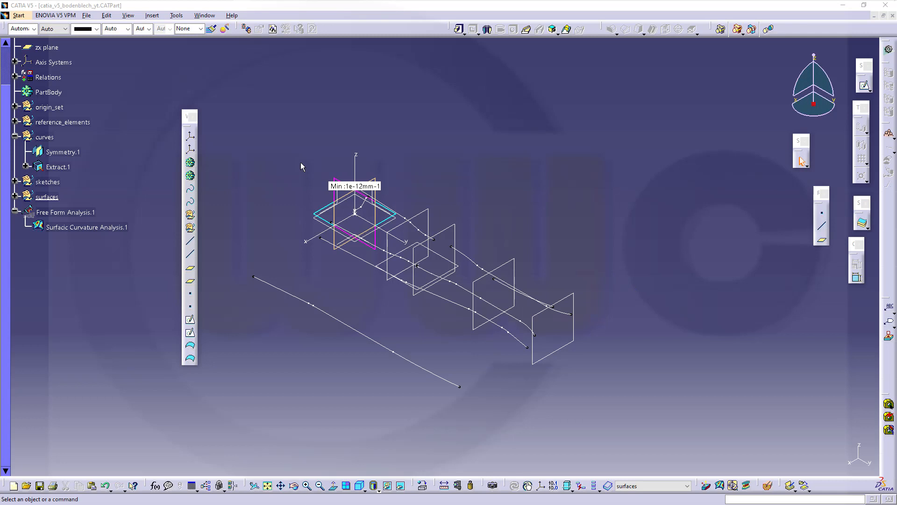
mouse_move(192, 250)
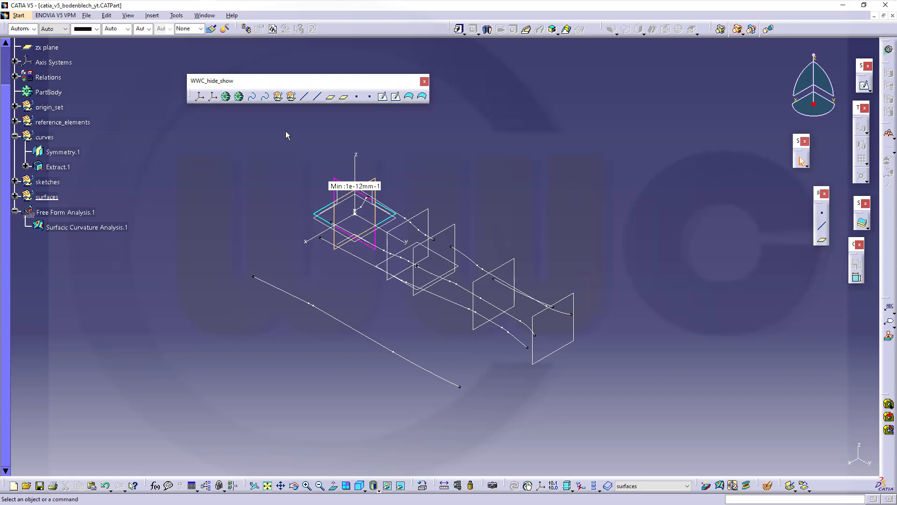
mouse_move(264, 139)
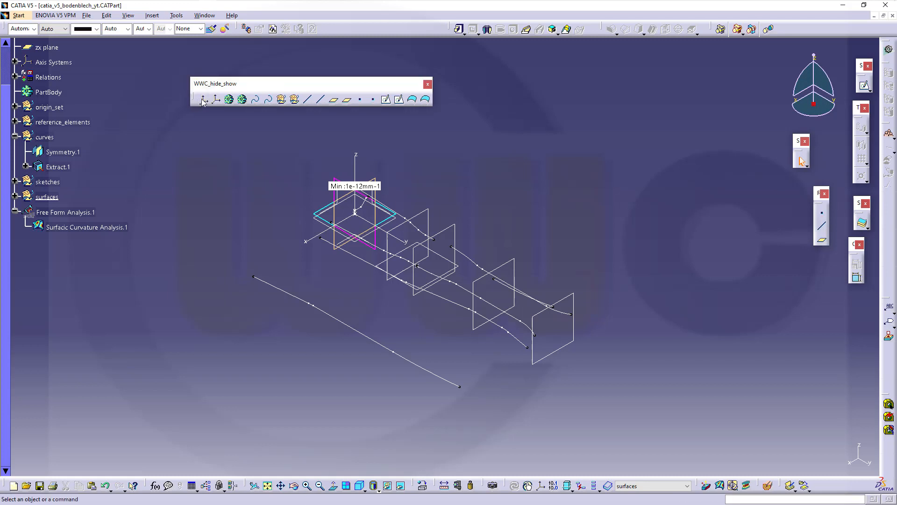
mouse_move(216, 99)
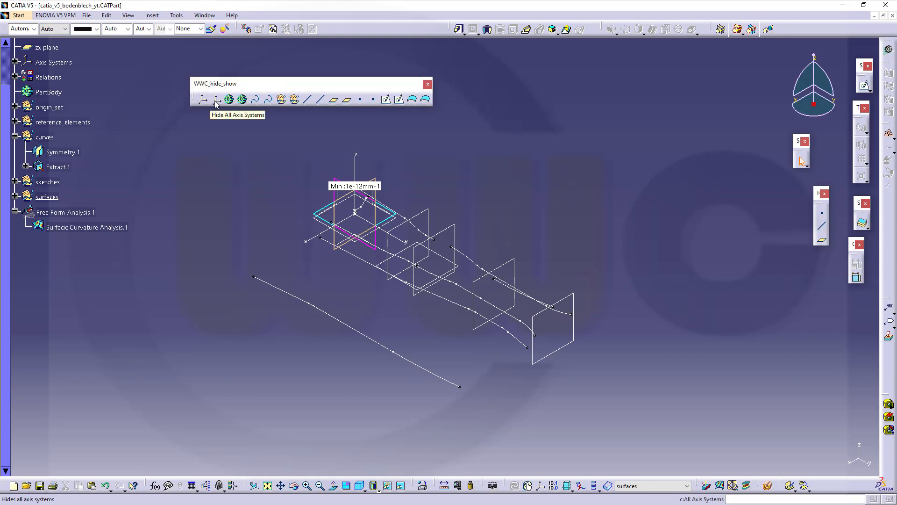
click(218, 99)
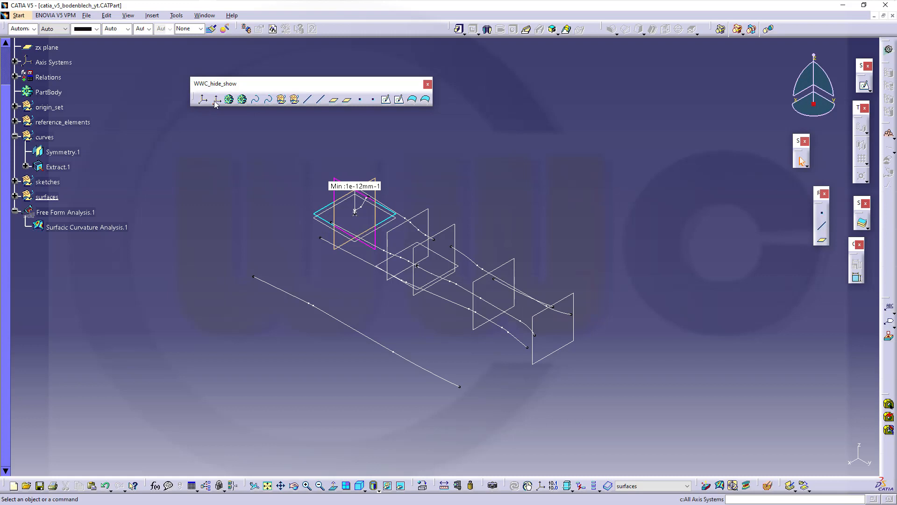
click(203, 100)
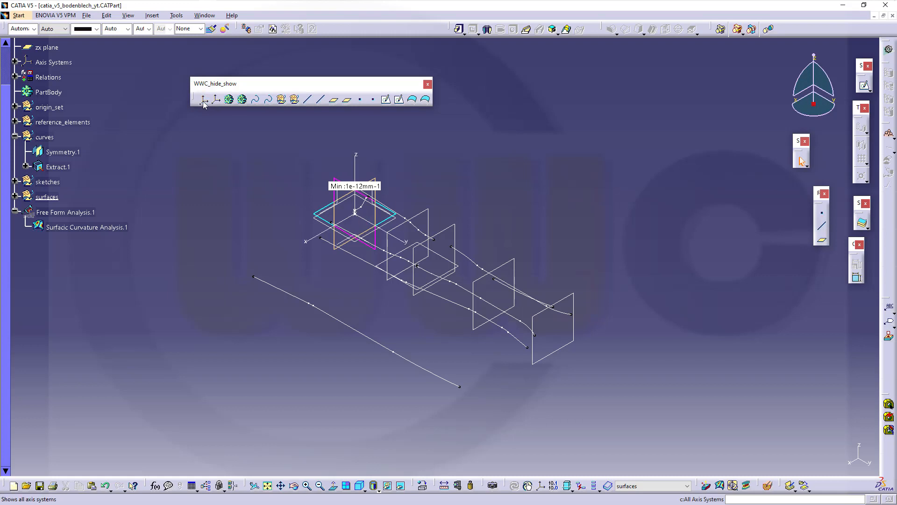
mouse_move(243, 139)
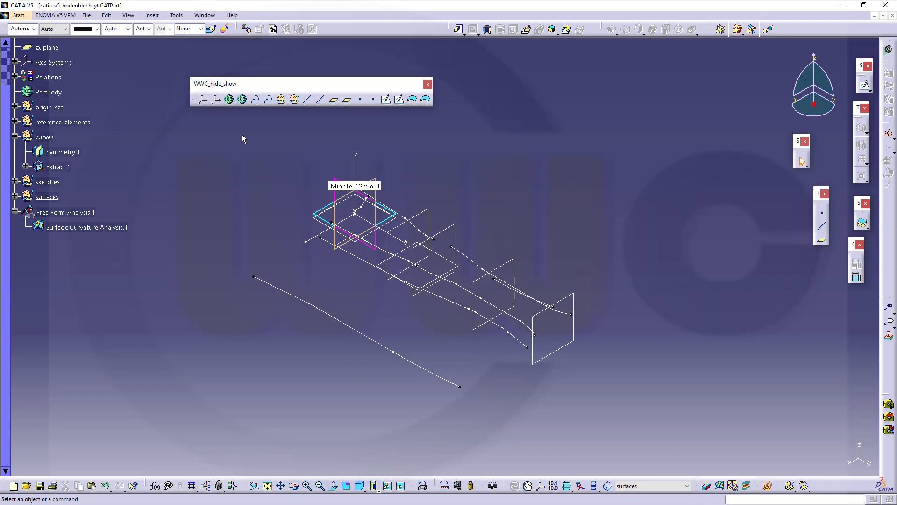
mouse_move(268, 98)
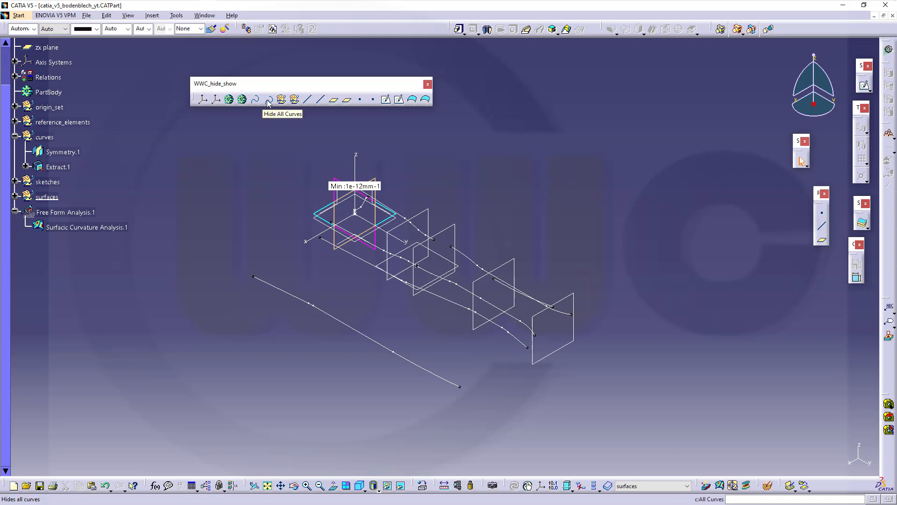
click(268, 99)
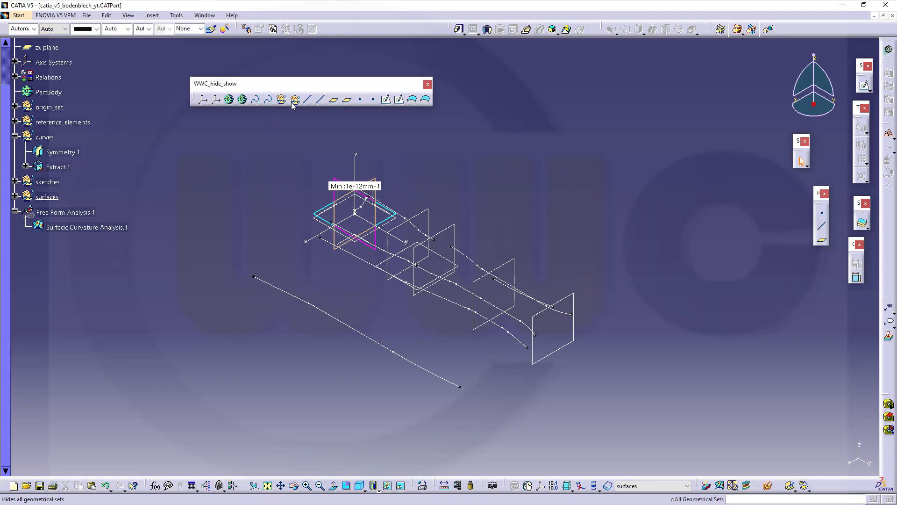
click(293, 100)
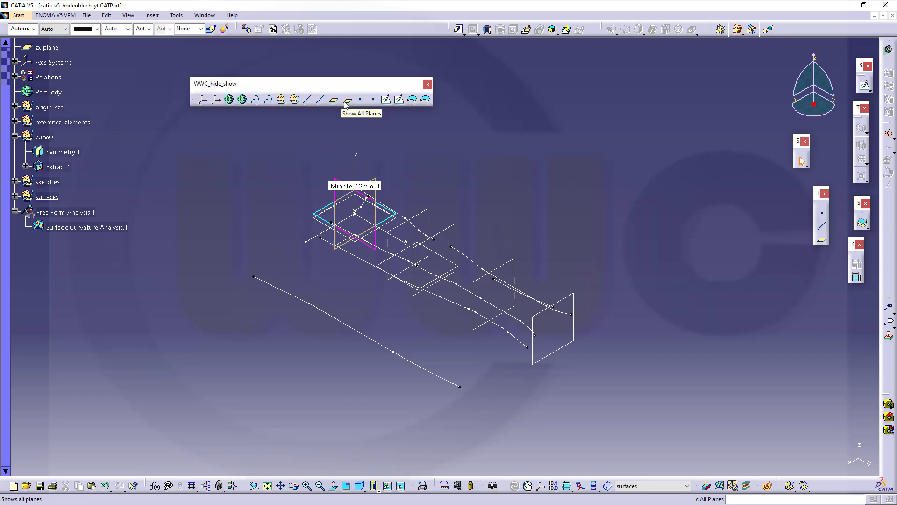
click(345, 99)
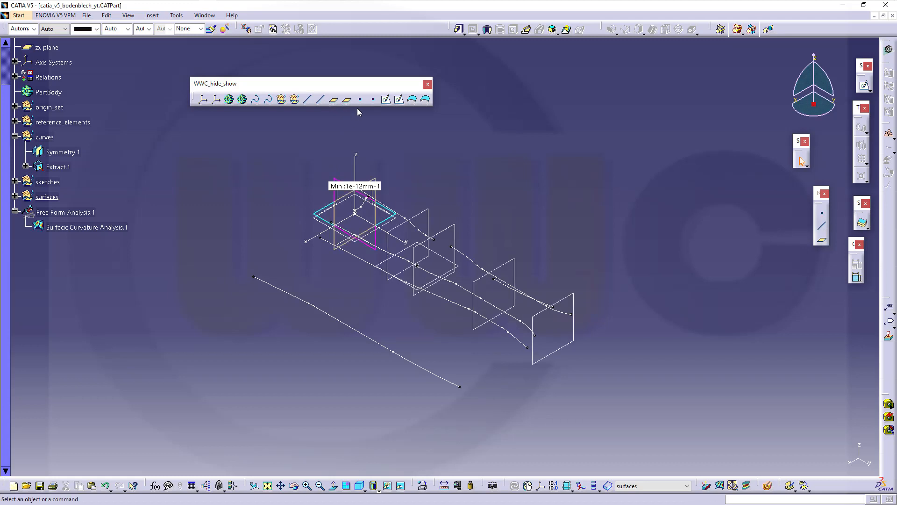
mouse_move(372, 126)
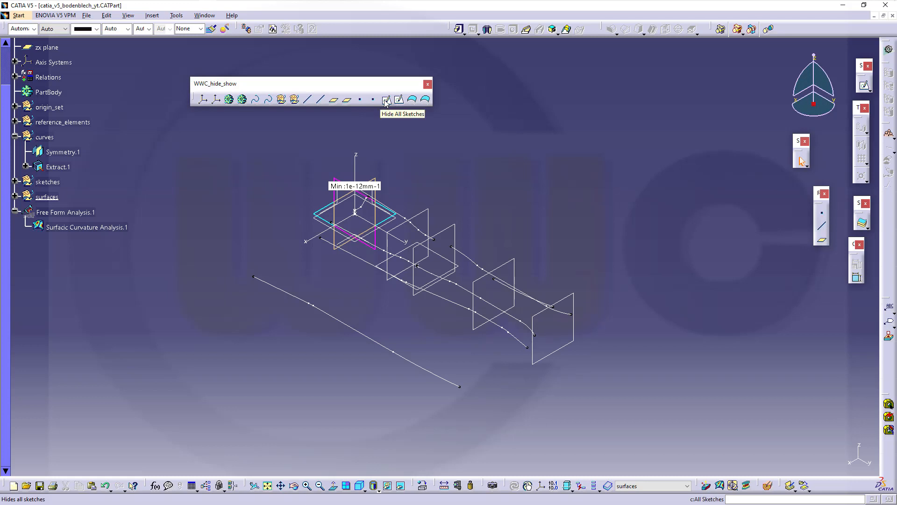
click(387, 99)
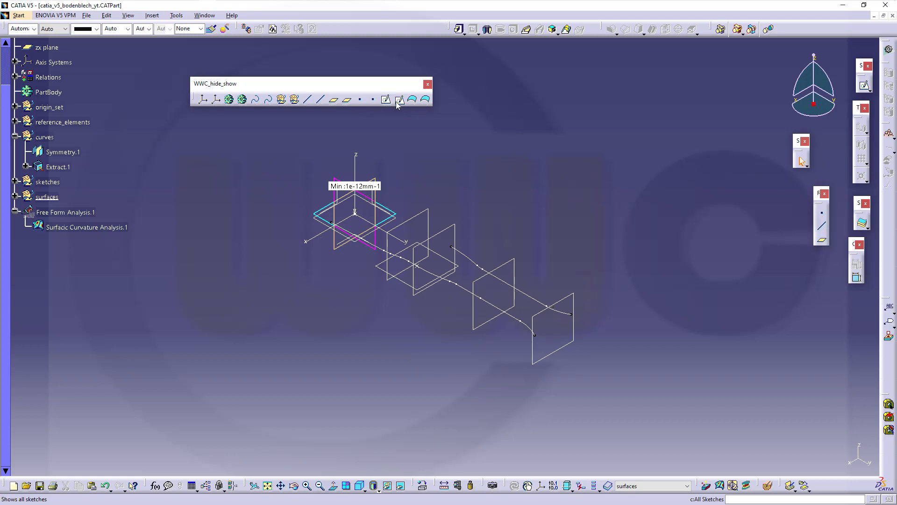
click(399, 99)
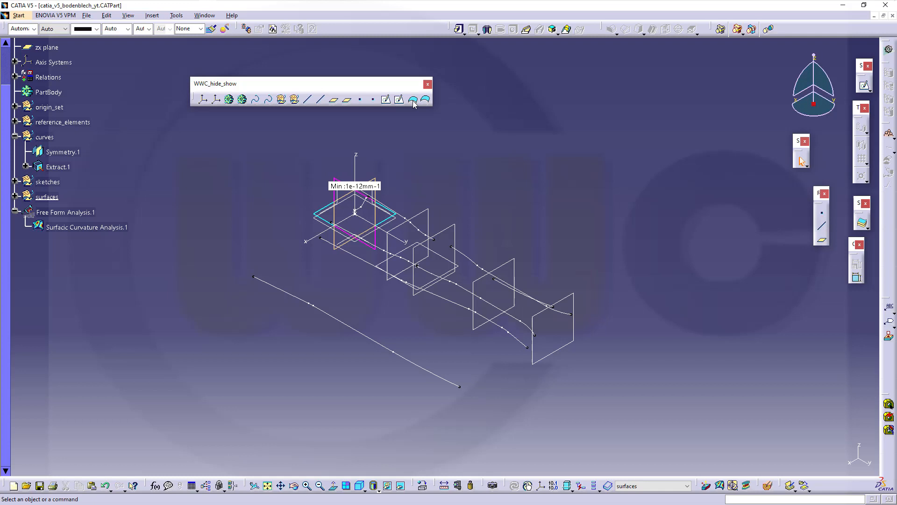
click(412, 99)
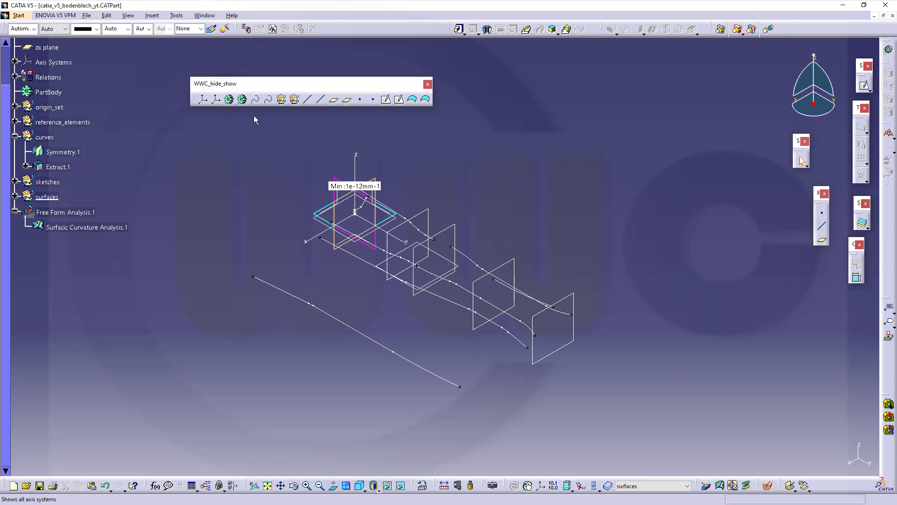
mouse_move(254, 132)
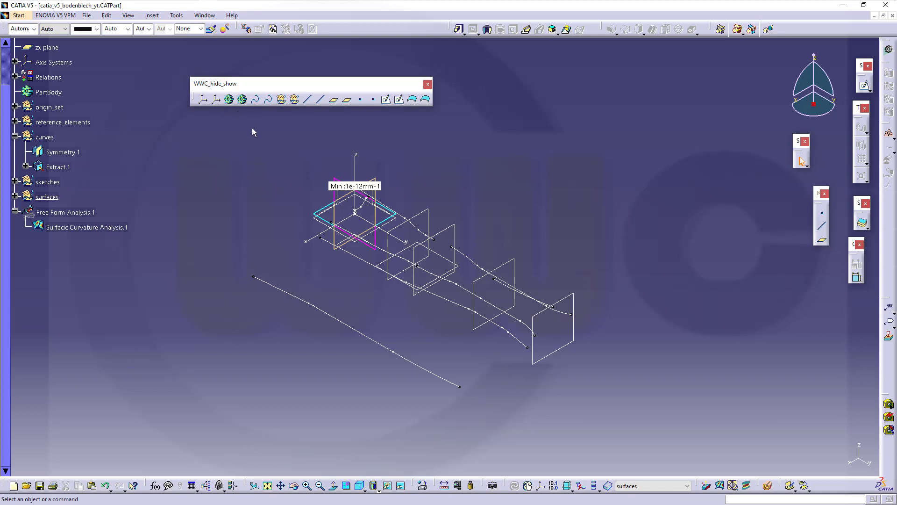
mouse_move(246, 137)
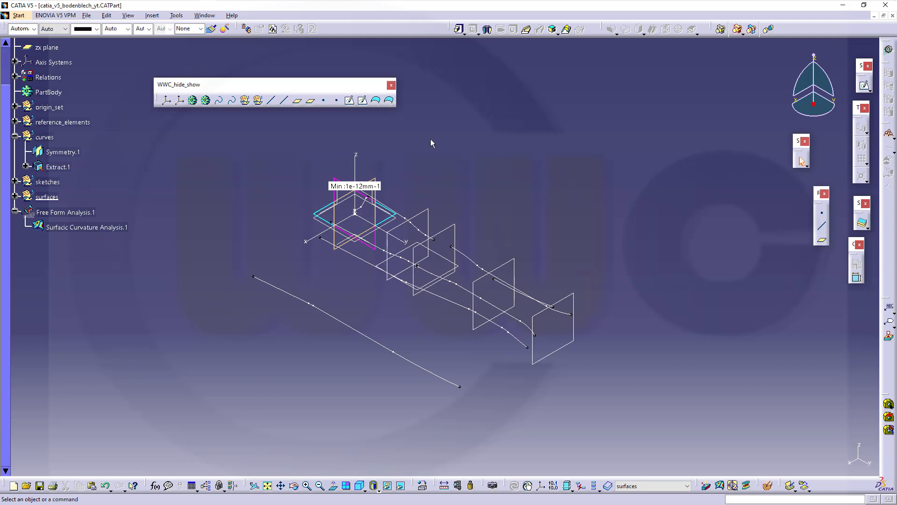
mouse_move(428, 146)
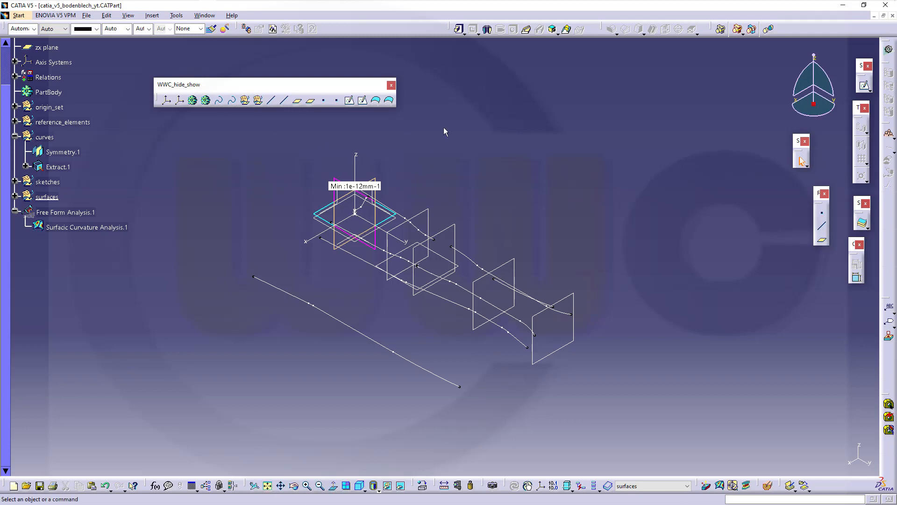
mouse_move(353, 33)
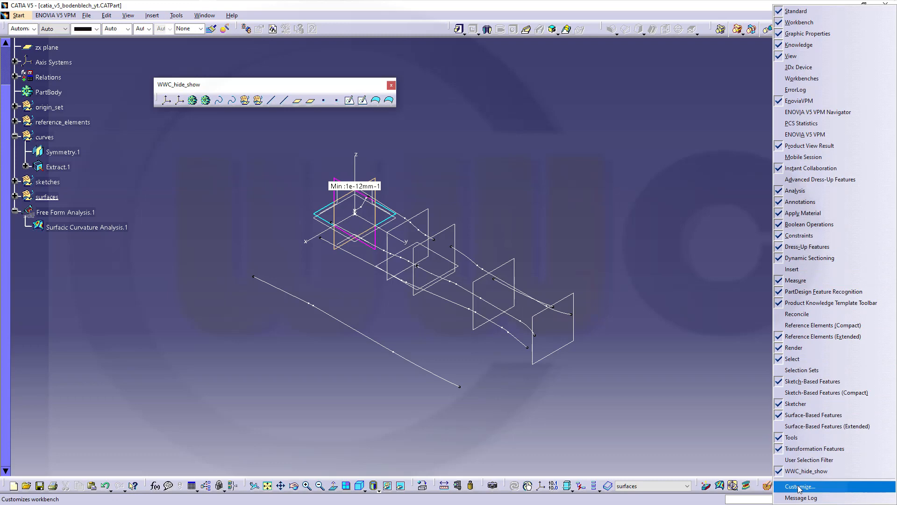
Create a new toolbar named YouTube from the Customize Toolbars settings.
click(801, 486)
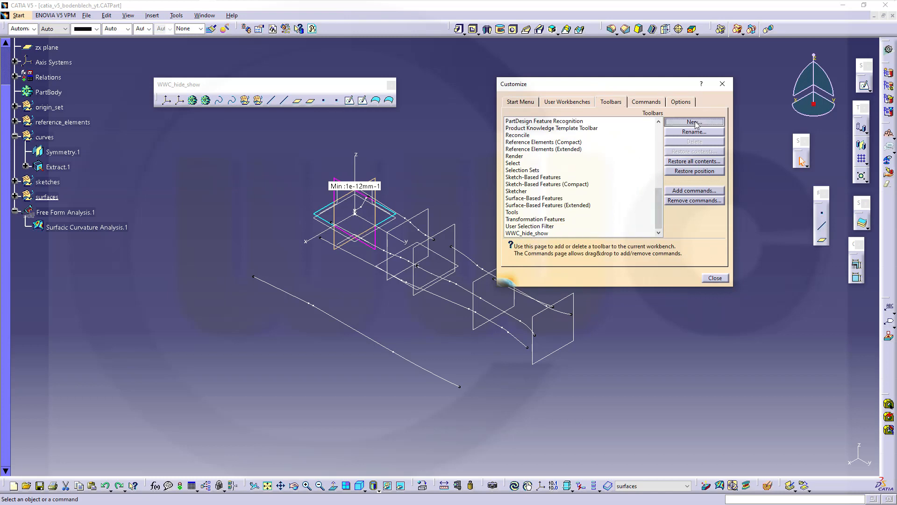
click(694, 122)
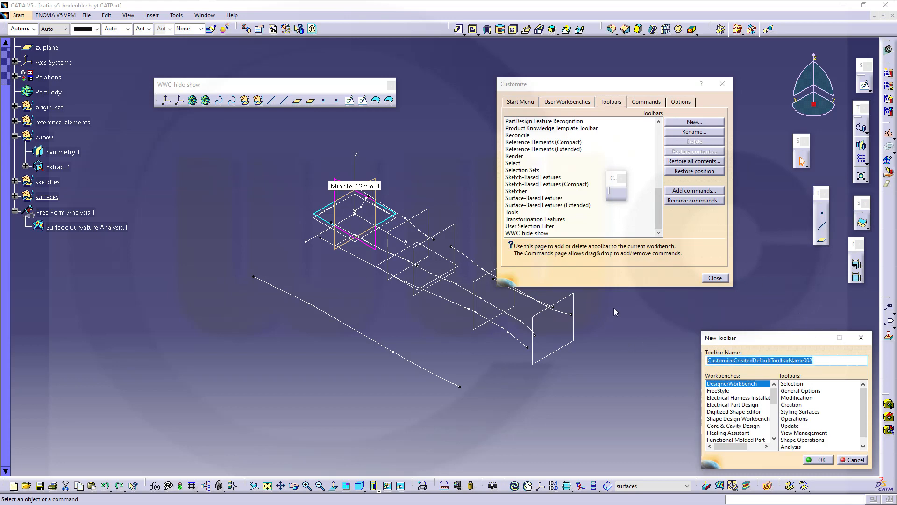
text(YouTu)
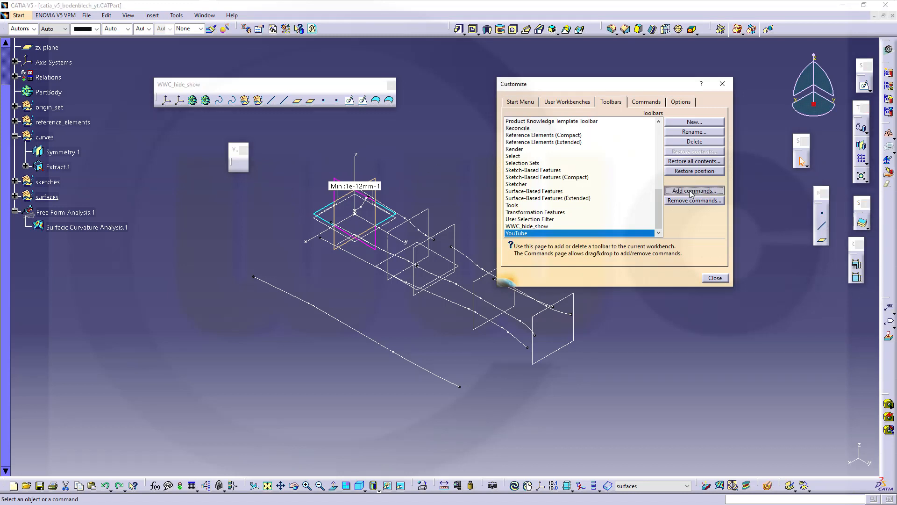
Add the hide/show commands from All Bodies to All Volumes to the YouTube toolbar and close Customize.
click(693, 190)
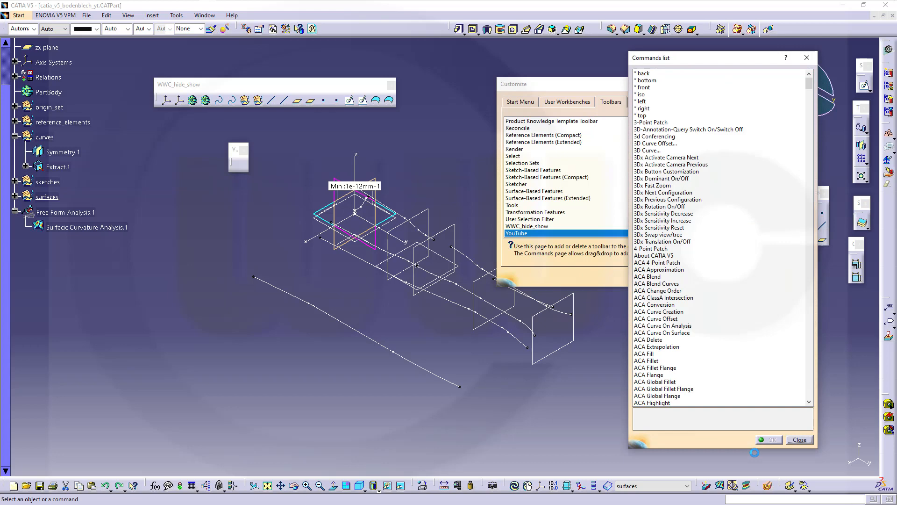
scroll(down, 3)
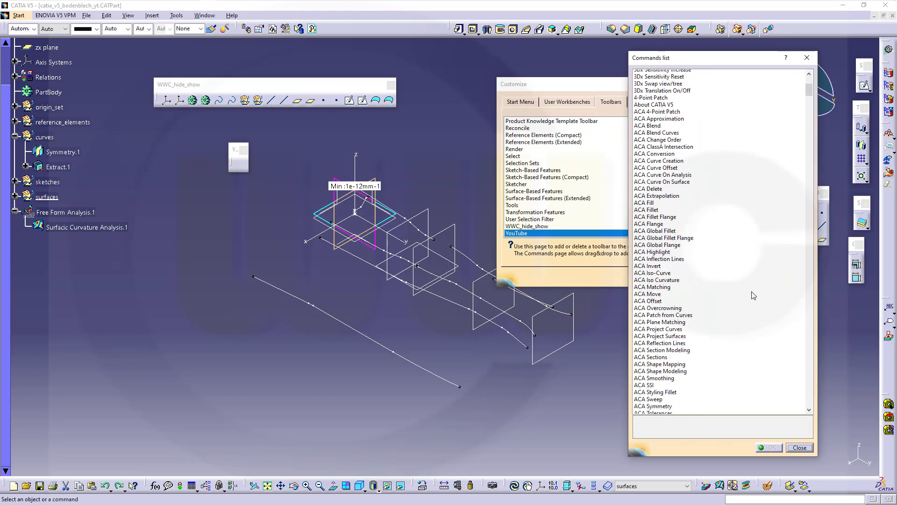
scroll(down, 3)
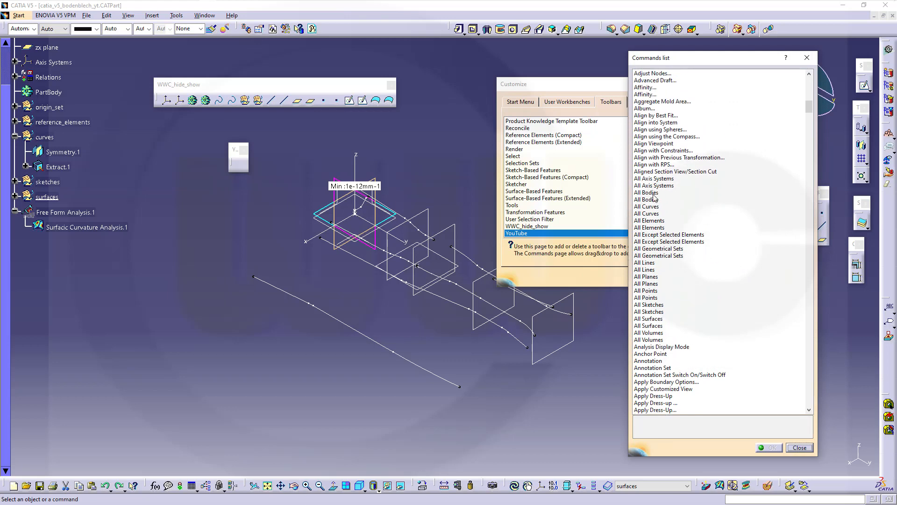
click(647, 192)
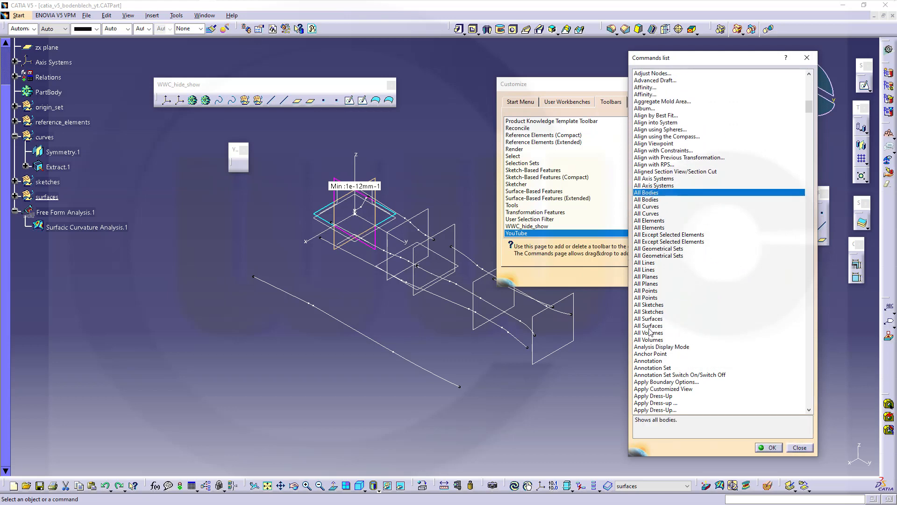
click(649, 326)
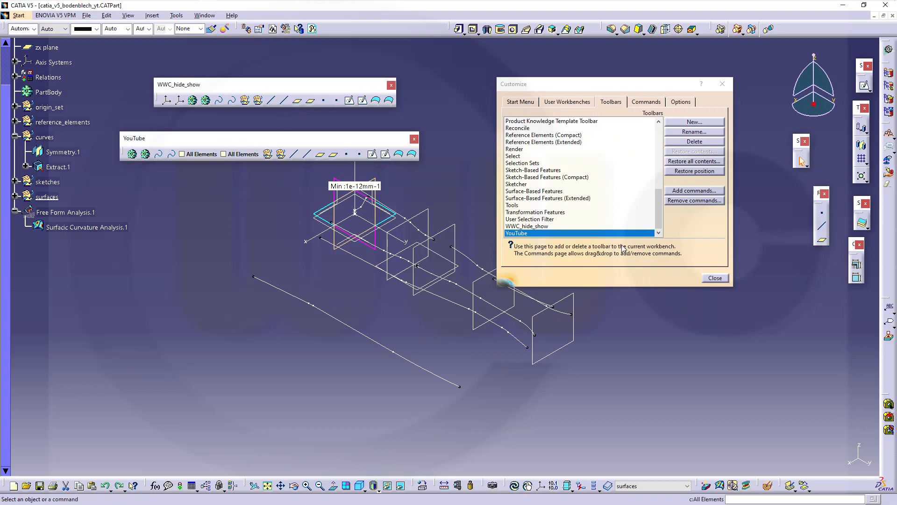
click(714, 278)
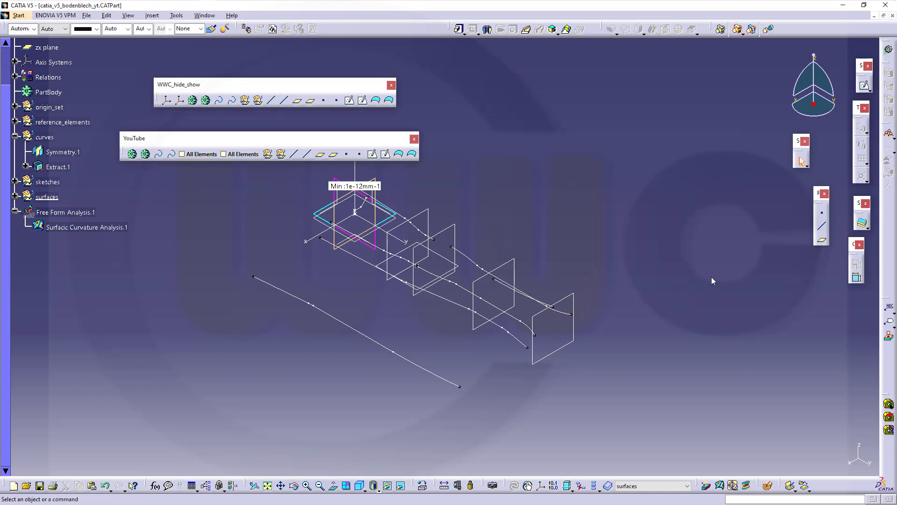
mouse_move(243, 89)
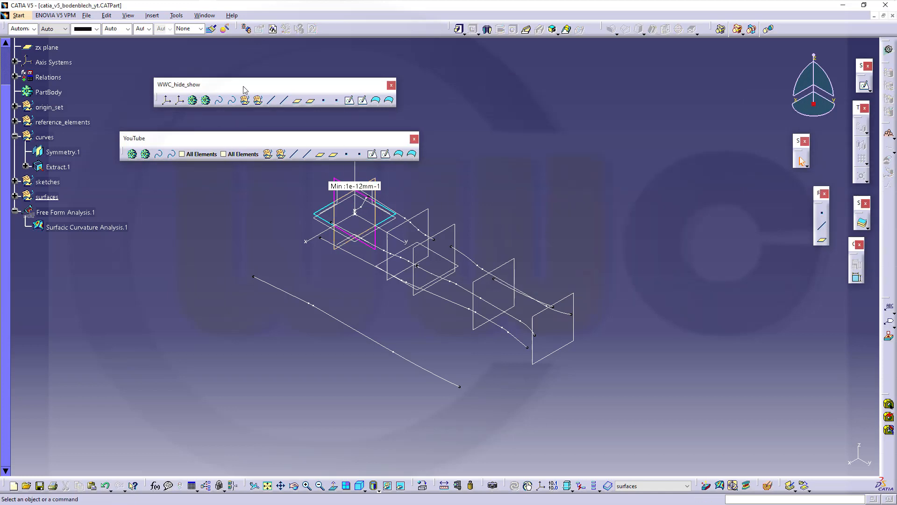
mouse_move(132, 17)
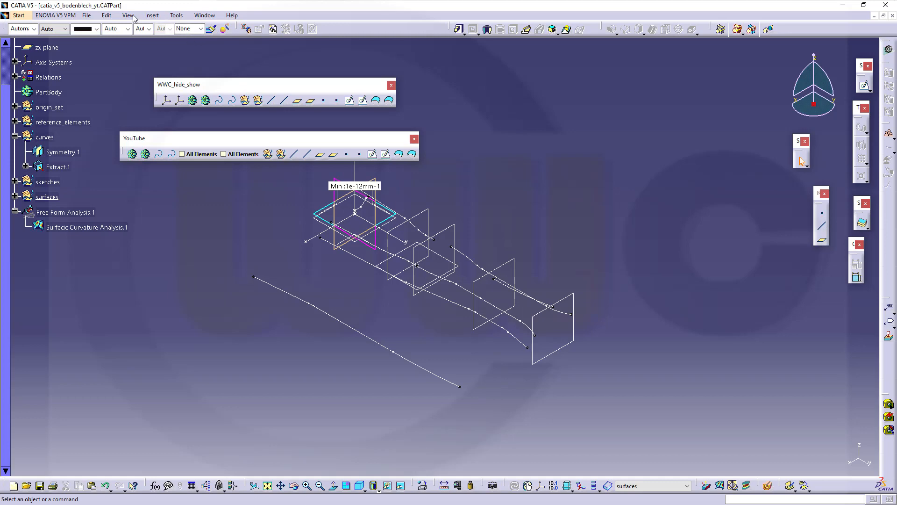
Hide the WWC_hide_show toolbar via View > Toolbars so only YouTube remains.
click(128, 15)
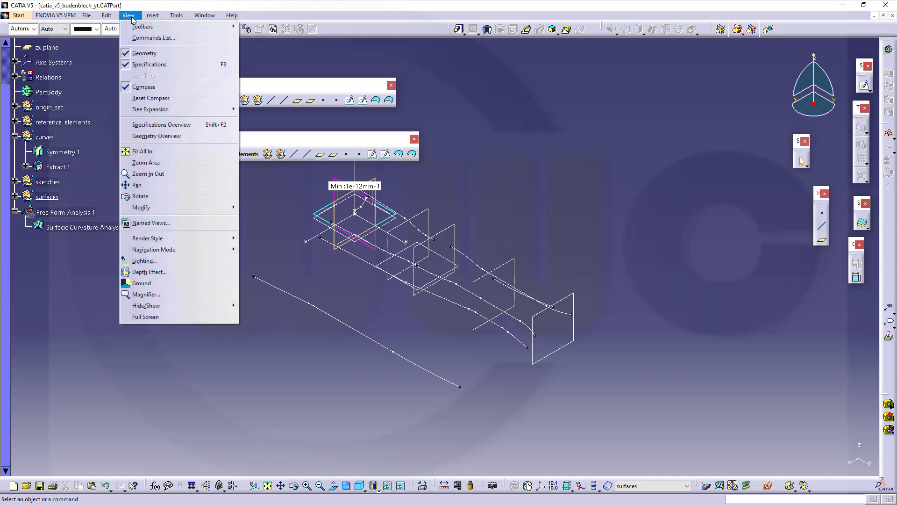
click(142, 26)
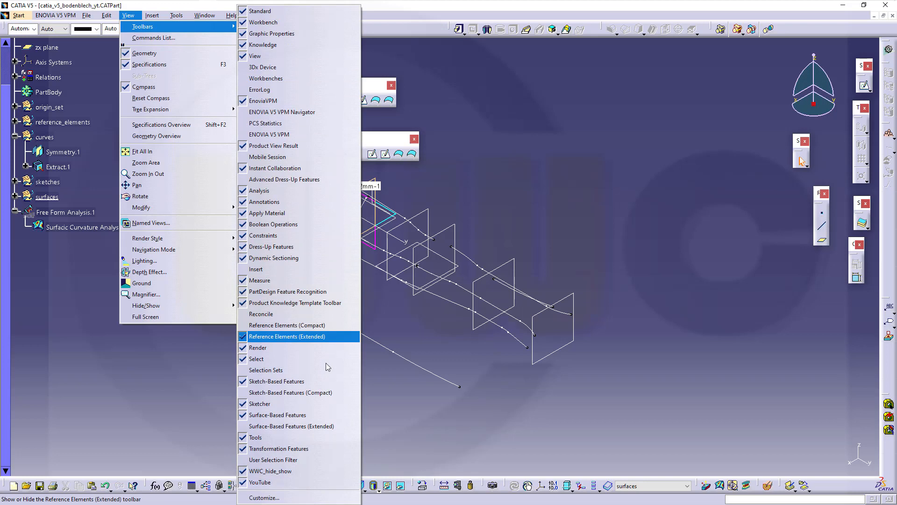
mouse_move(259, 483)
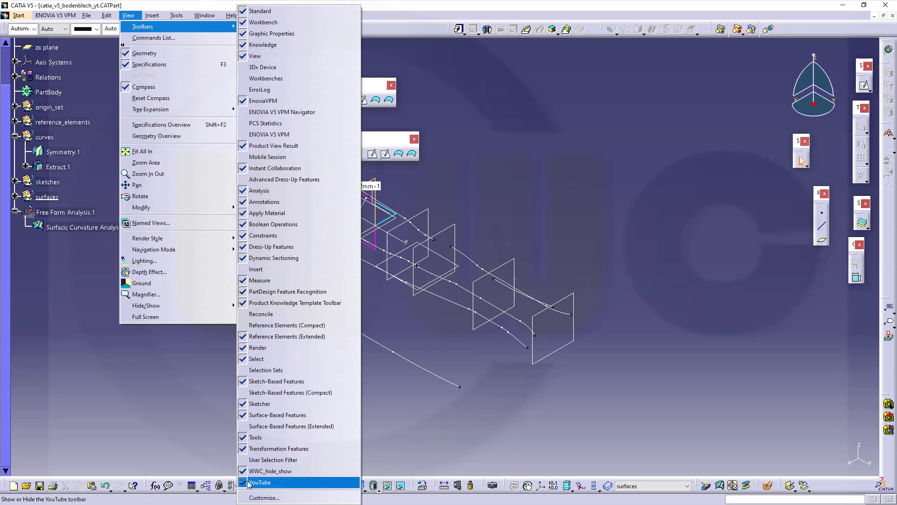
click(259, 482)
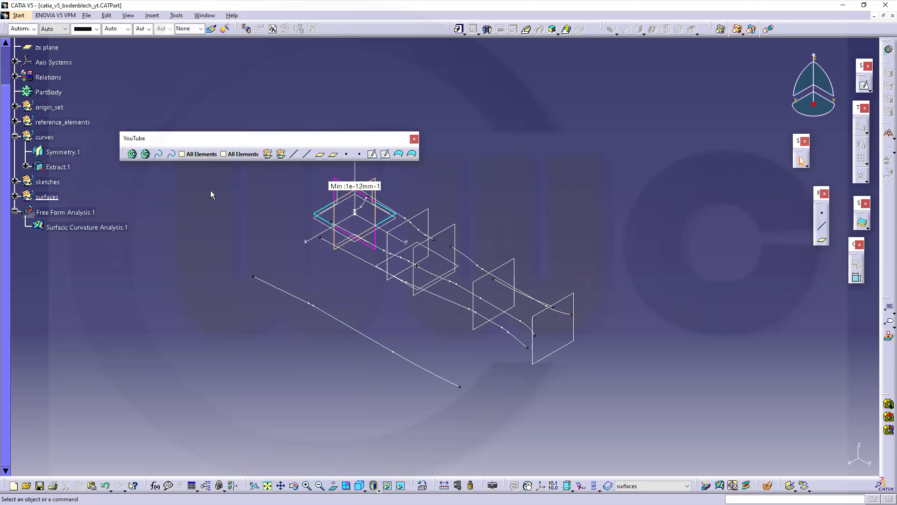
mouse_move(159, 139)
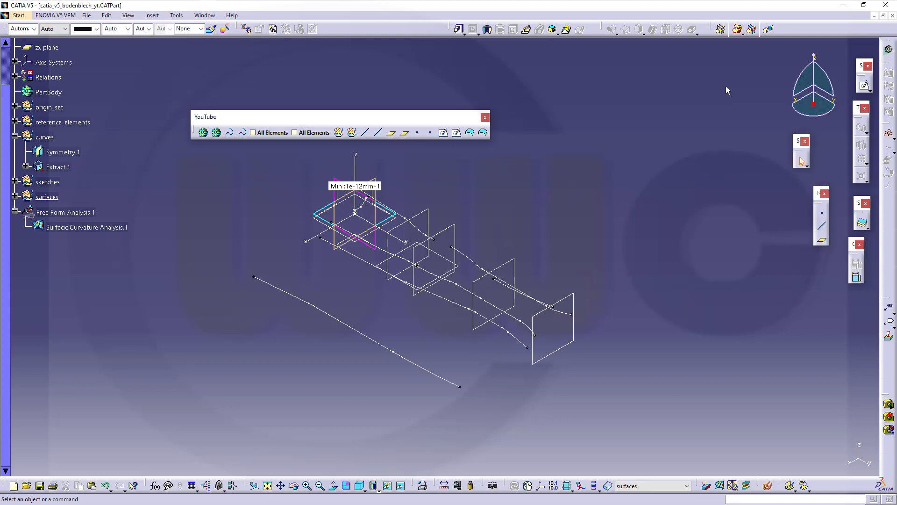
Try out commands from the floating YouTube toolbar on the part.
click(339, 132)
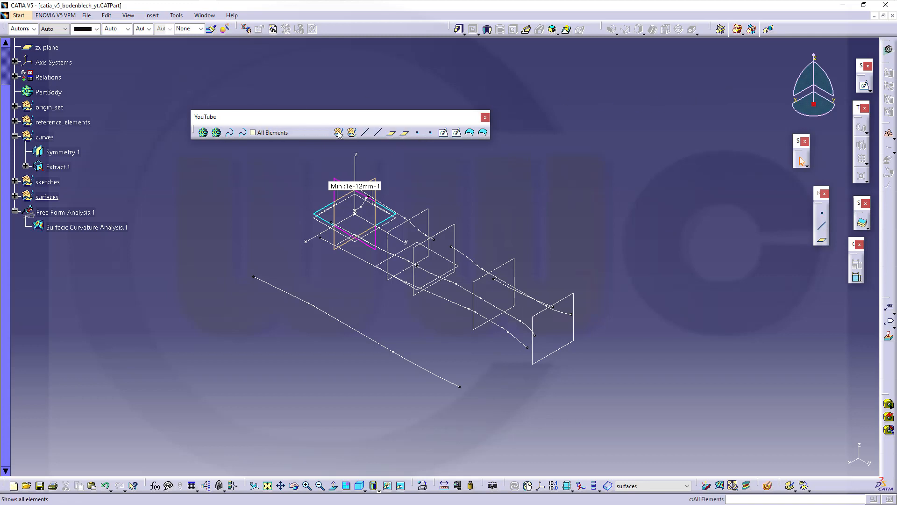
click(338, 132)
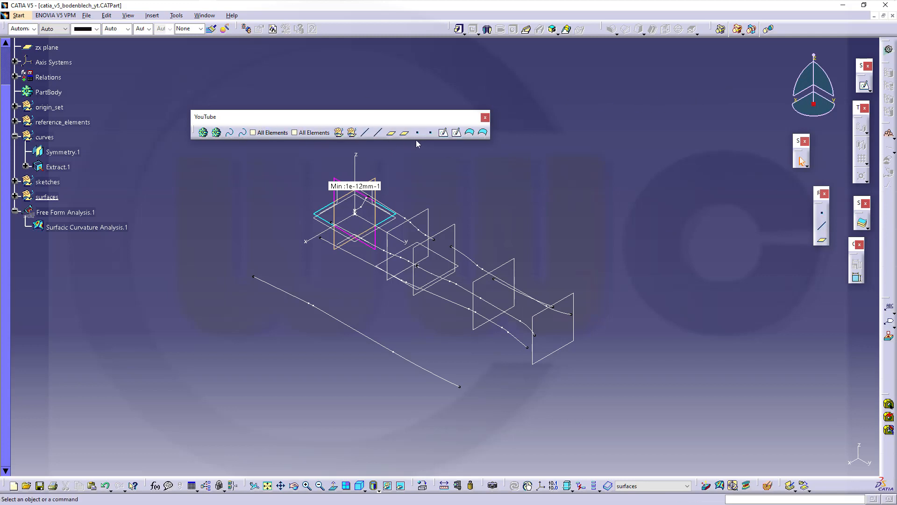
mouse_move(277, 120)
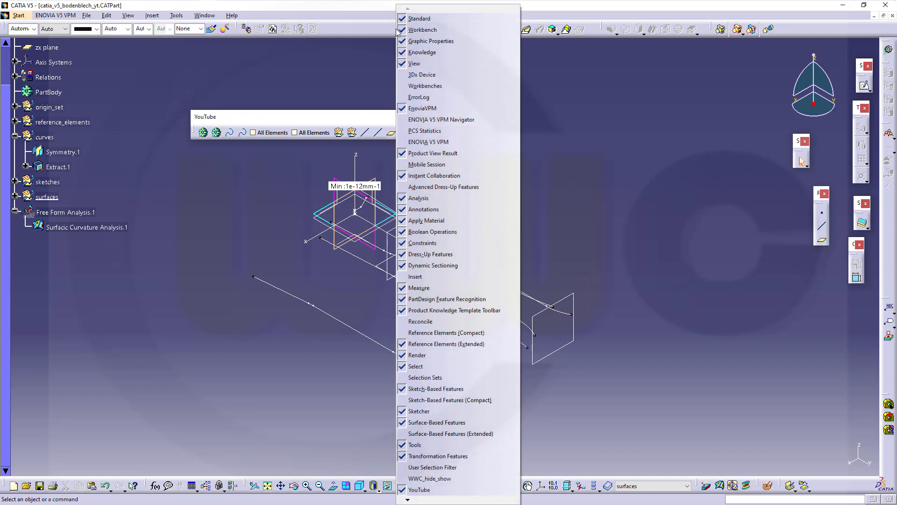
mouse_move(418, 355)
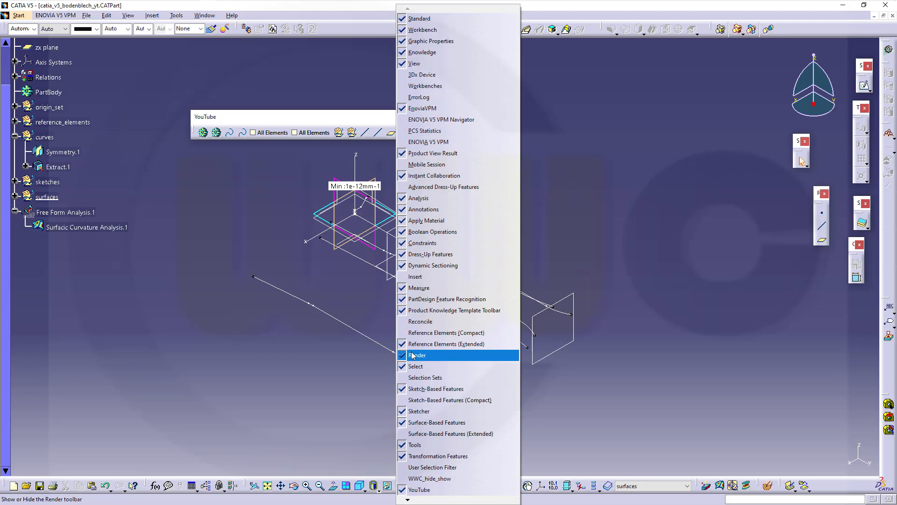
Remove the YouTube toolbar's commands and delete the toolbar, confirming the deletion.
click(417, 355)
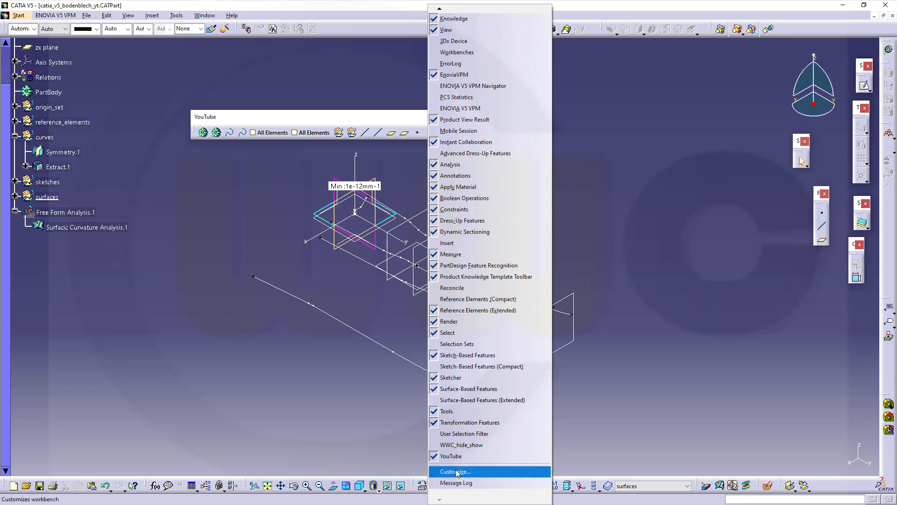
click(455, 471)
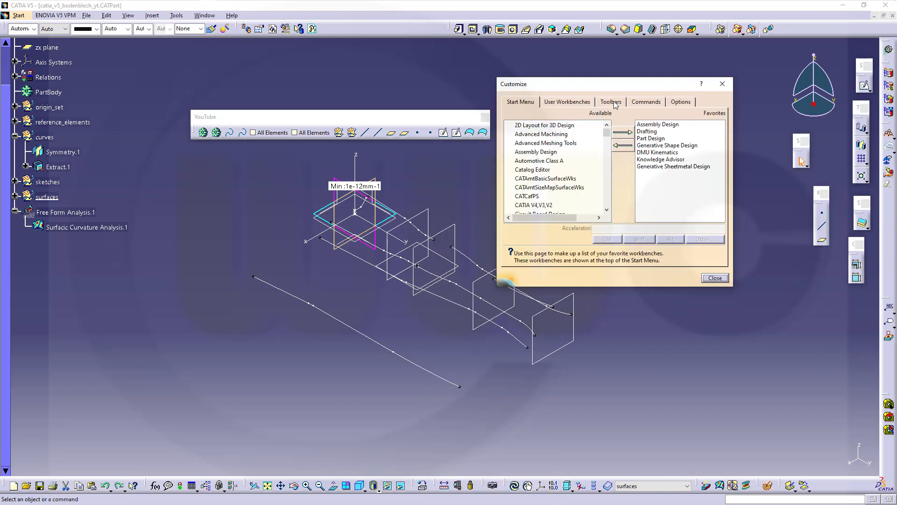
click(611, 102)
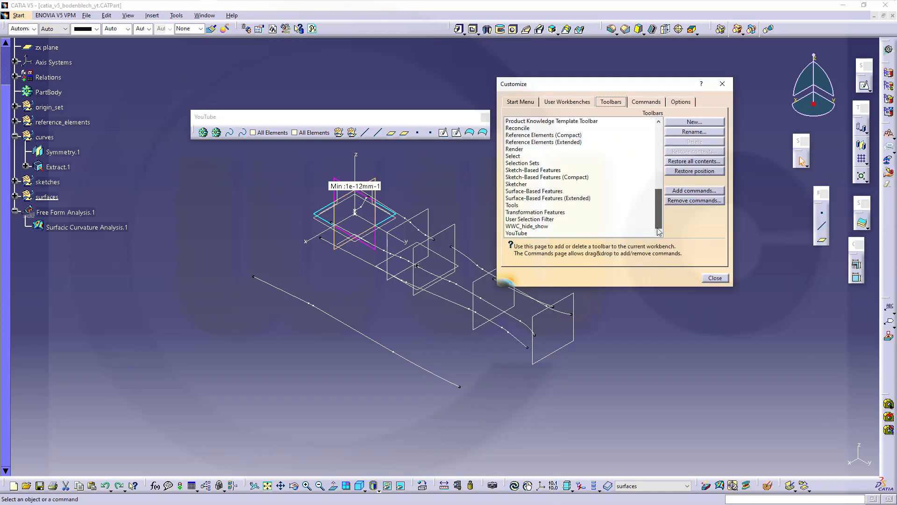
click(516, 233)
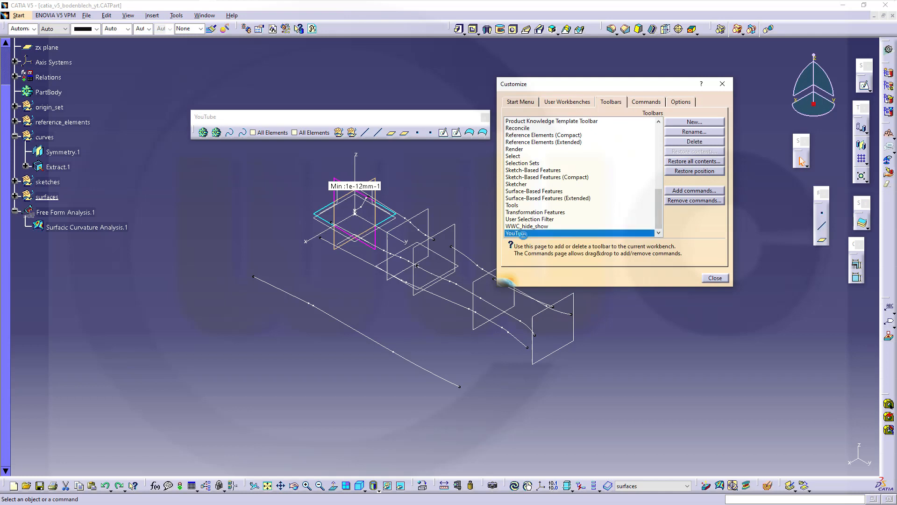
click(694, 190)
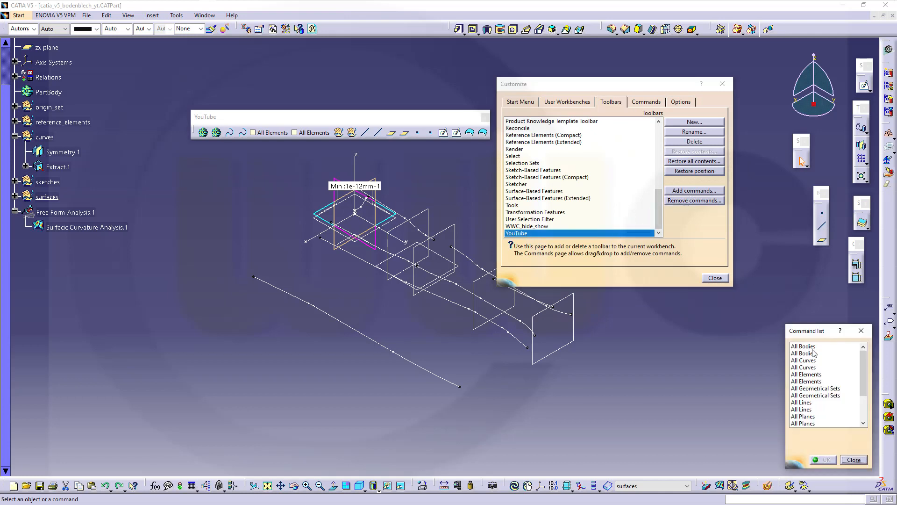
scroll(down, 3)
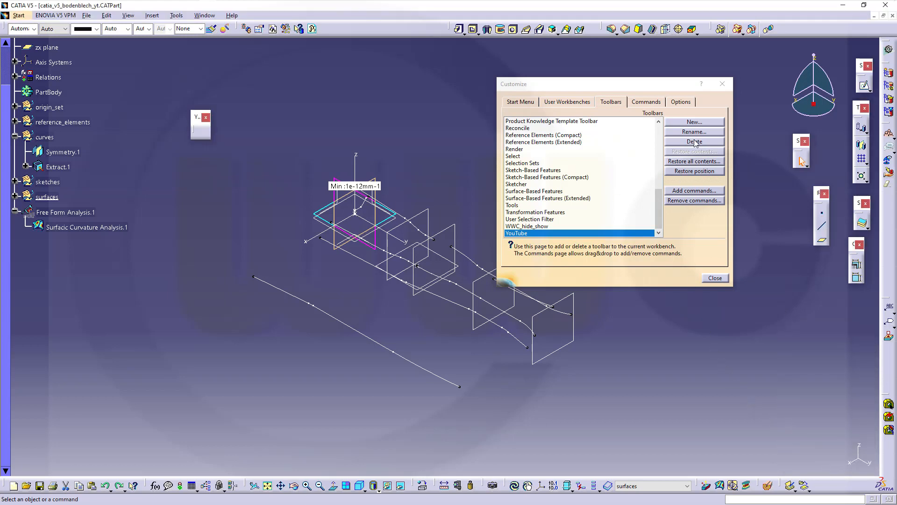
click(694, 142)
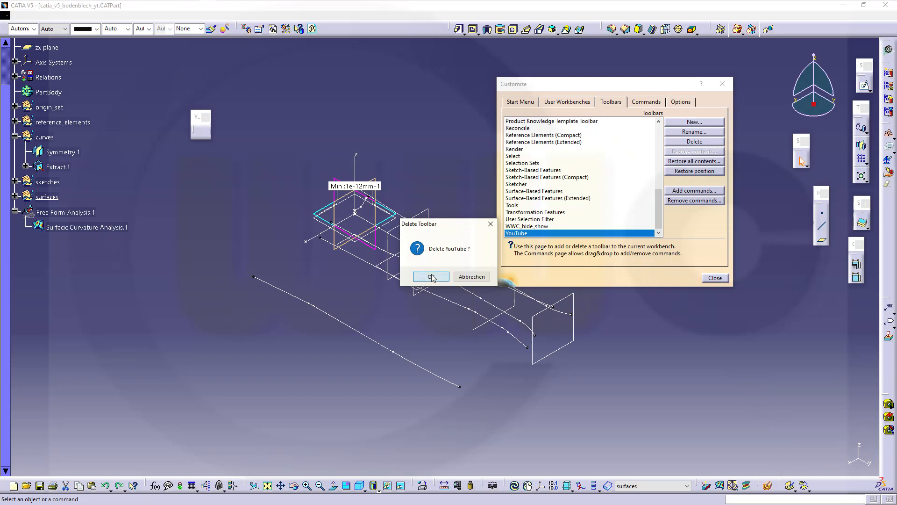
click(430, 276)
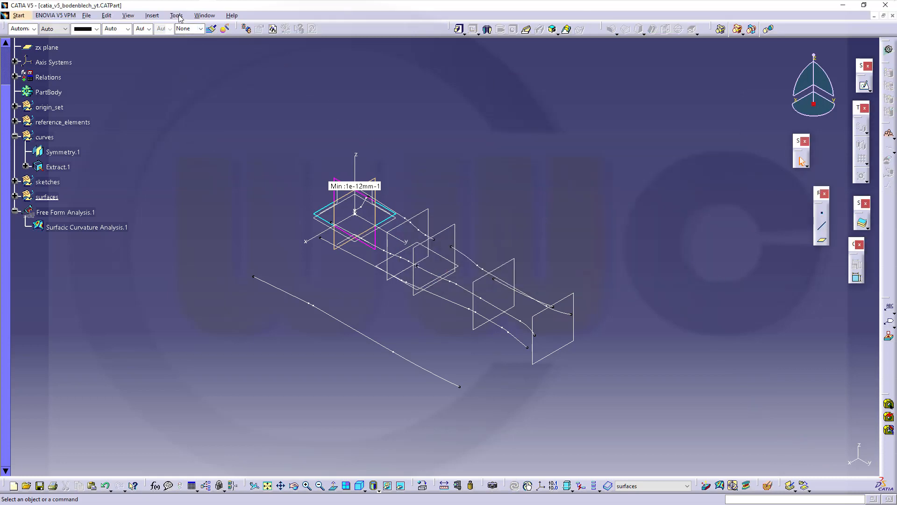
Show the WWC_hide_show toolbar again via View > Toolbars.
click(128, 15)
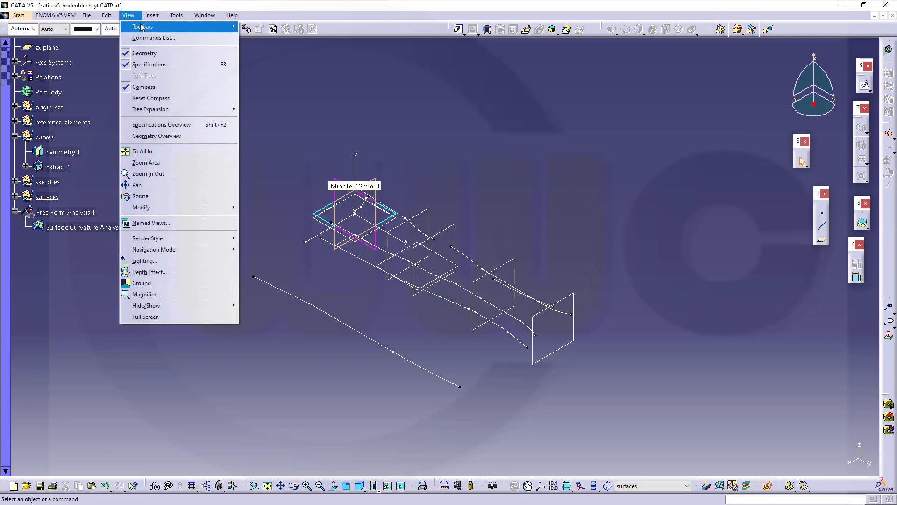
click(143, 27)
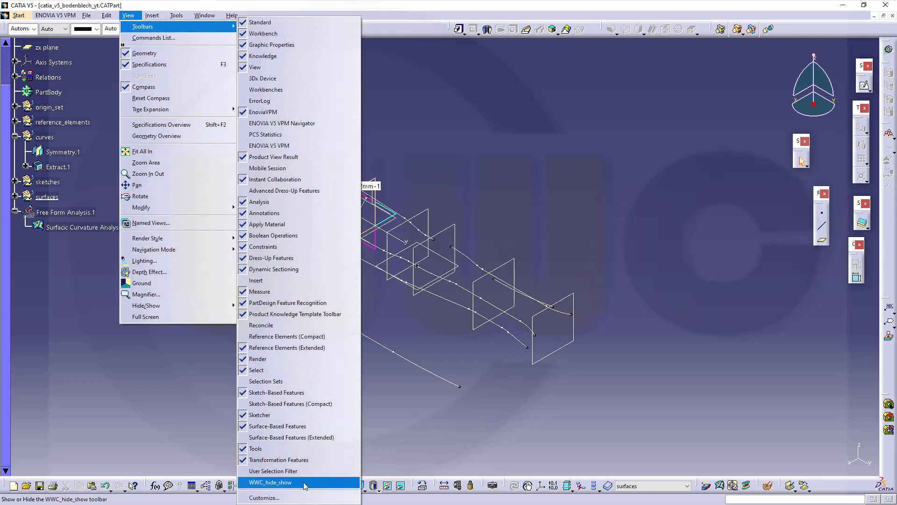
click(270, 483)
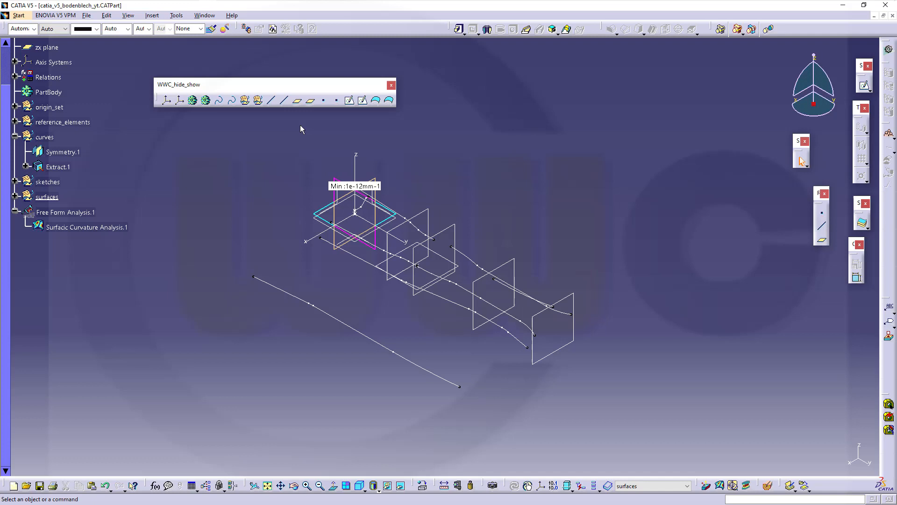
mouse_move(522, 126)
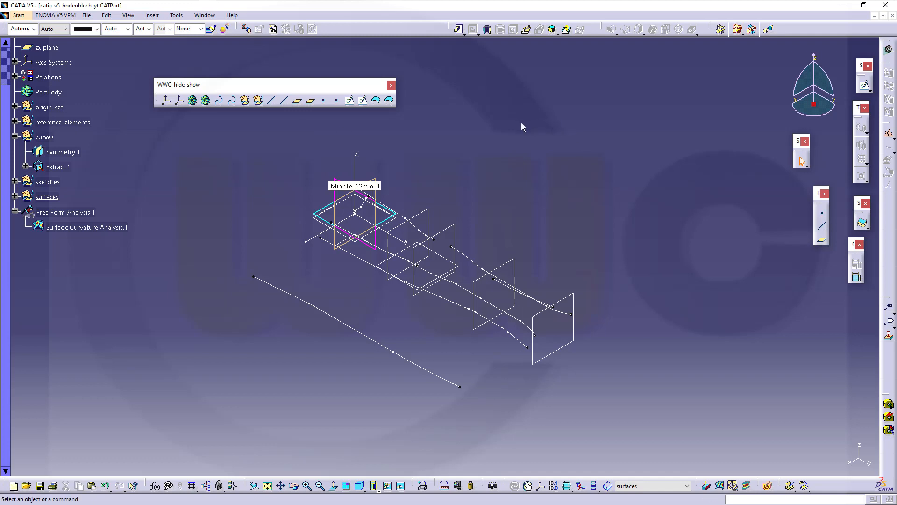
mouse_move(458, 153)
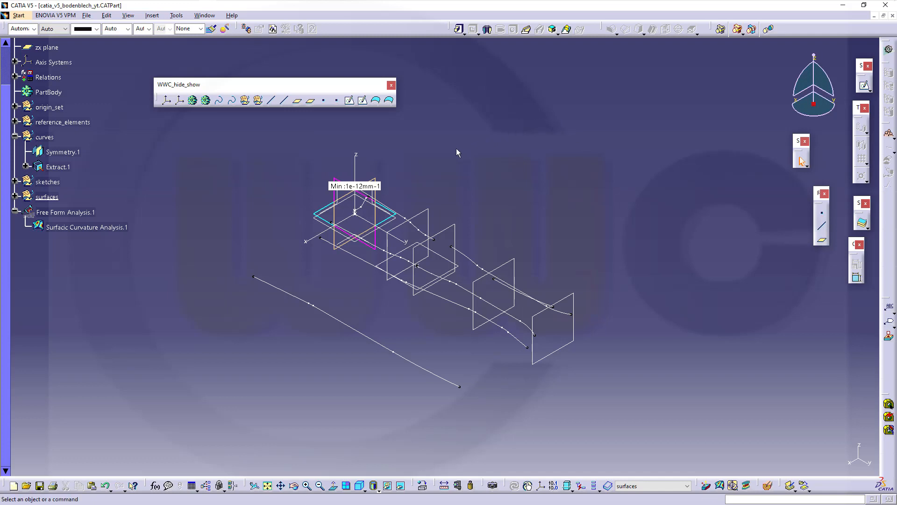